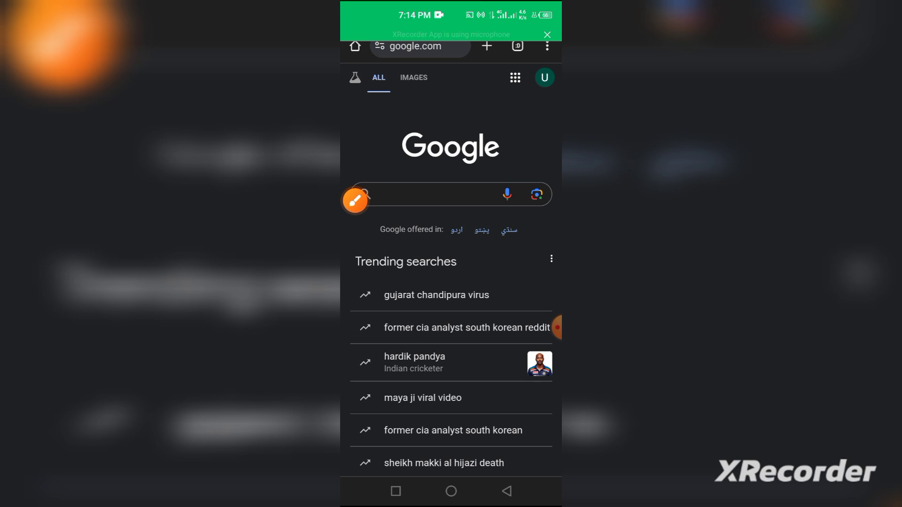
# Step: Search Google for "that's not my neighbor apk" via the matching suggestion
pyautogui.click(437, 194)
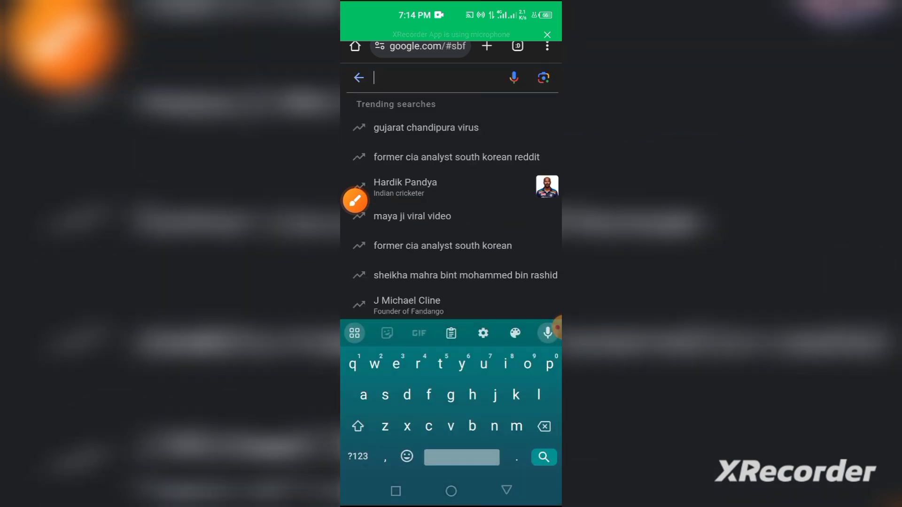
pyautogui.write("that's not my neighbor apk")
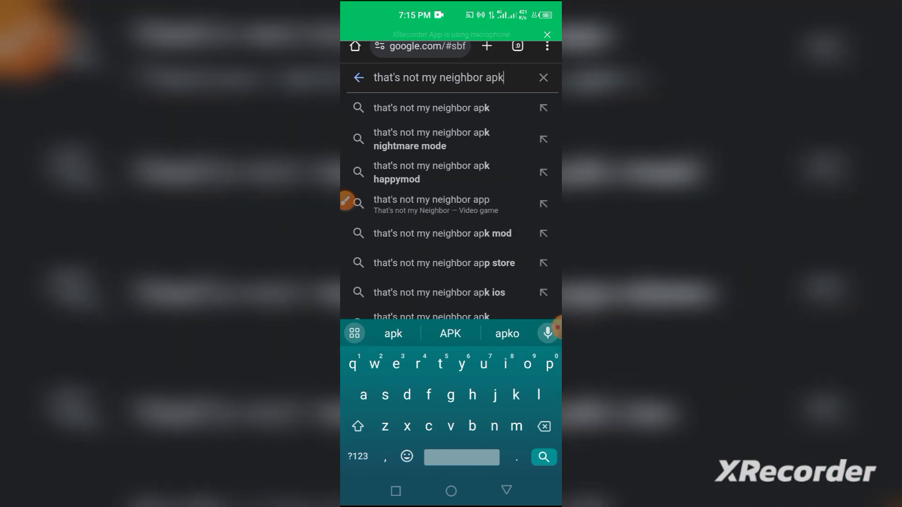
pyautogui.click(543, 457)
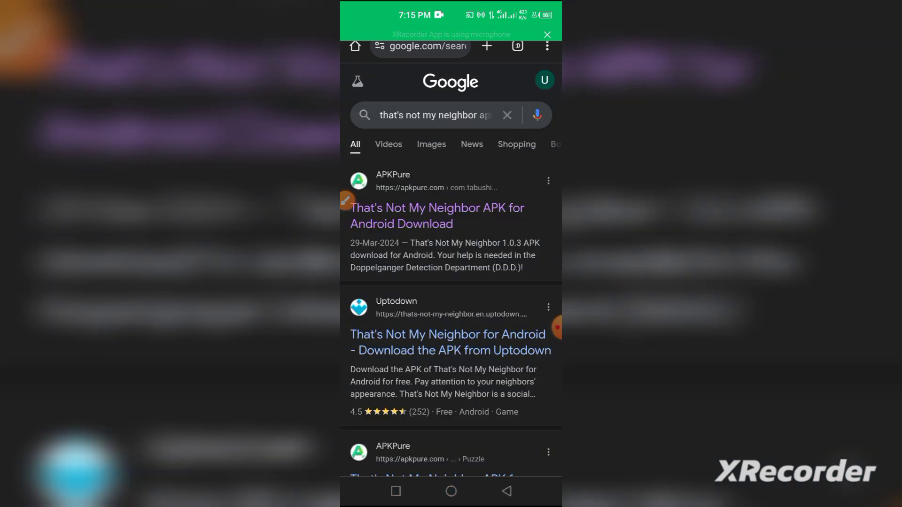
# Step: Choose the APKPure result 'That's Not My Neighbor APK for Android Download' from the results
pyautogui.scroll(-3)
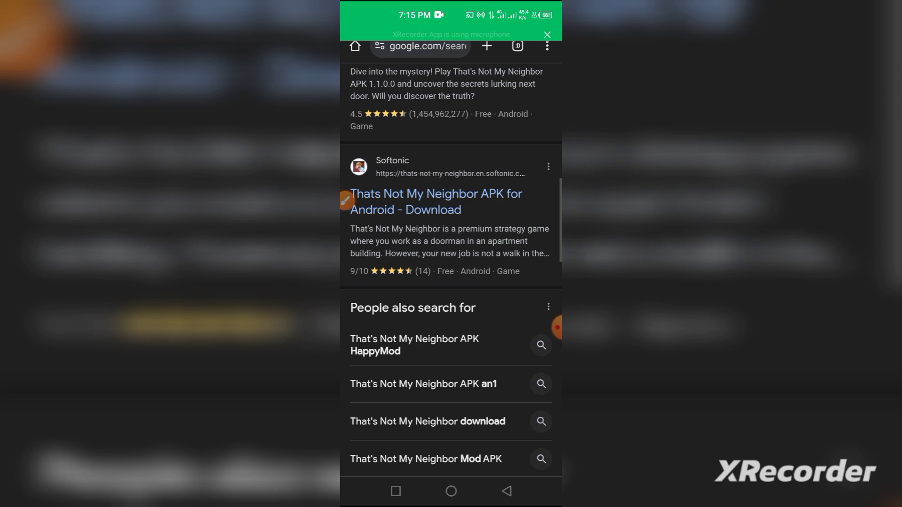
pyautogui.scroll(3)
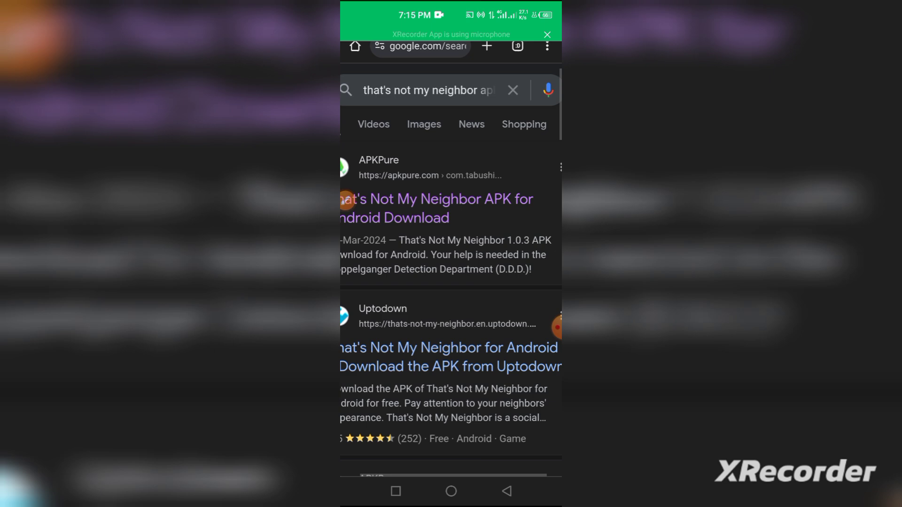
pyautogui.scroll(3)
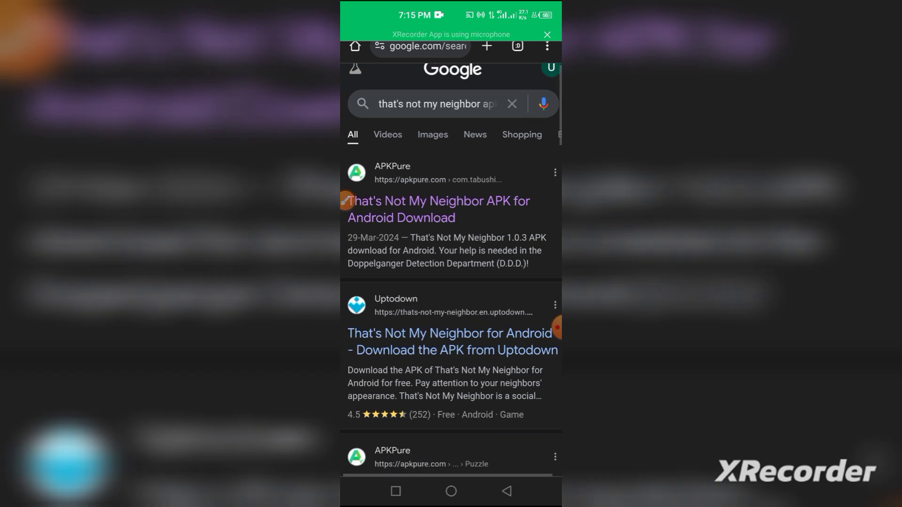
pyautogui.click(438, 209)
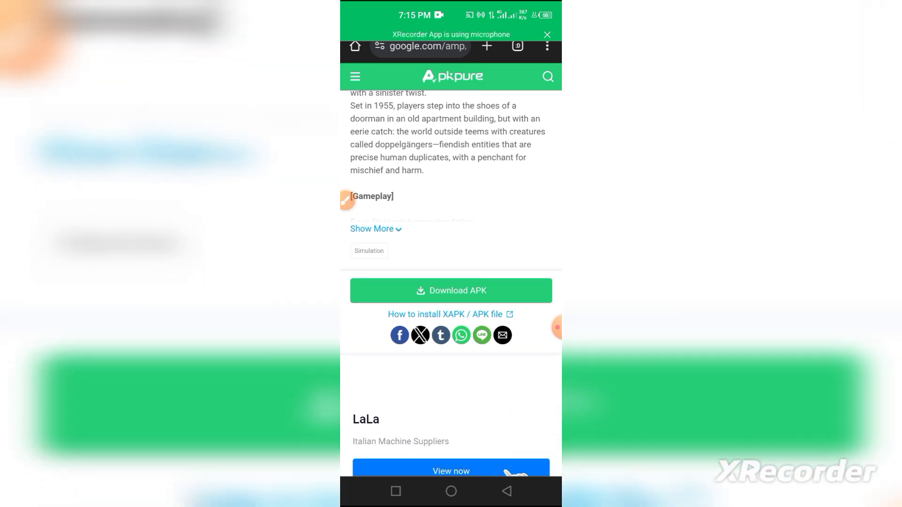
# Step: Use the green Download APK button to reach the full apkpure.com page showing version 1.0.3
pyautogui.click(555, 327)
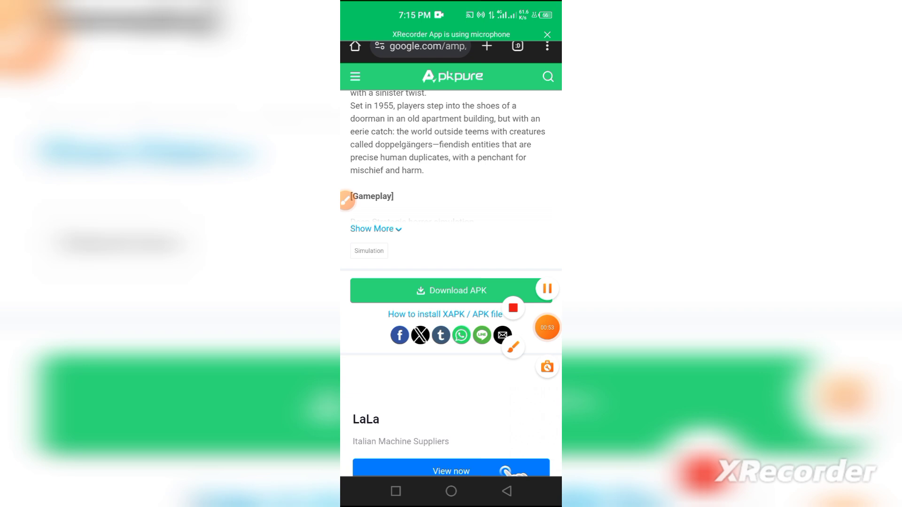
pyautogui.click(546, 289)
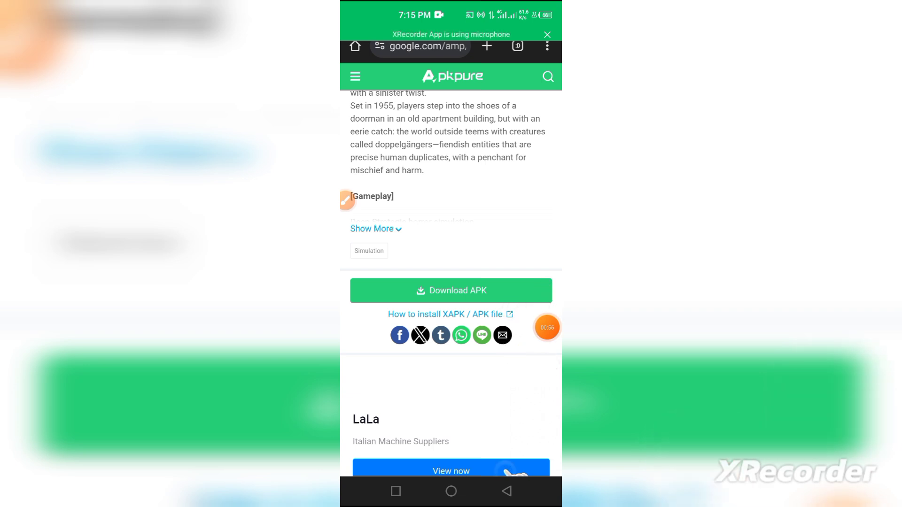
pyautogui.click(547, 328)
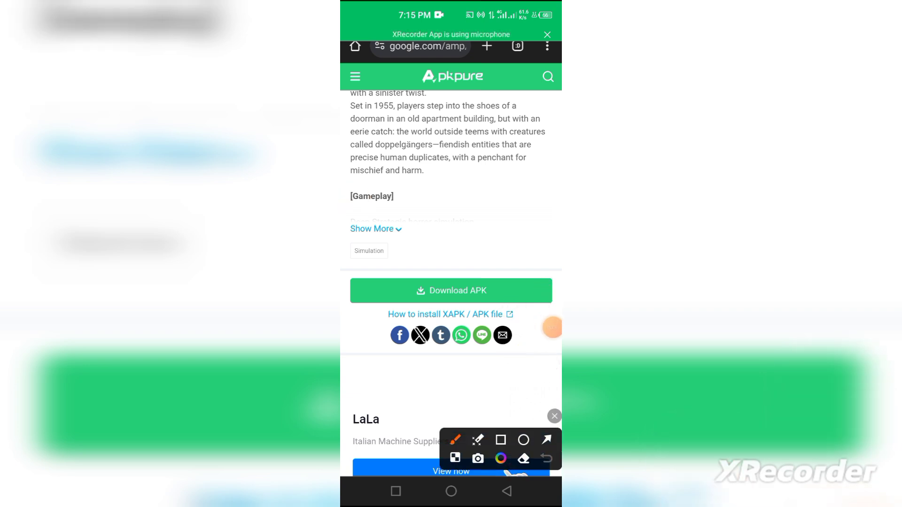
pyautogui.click(545, 441)
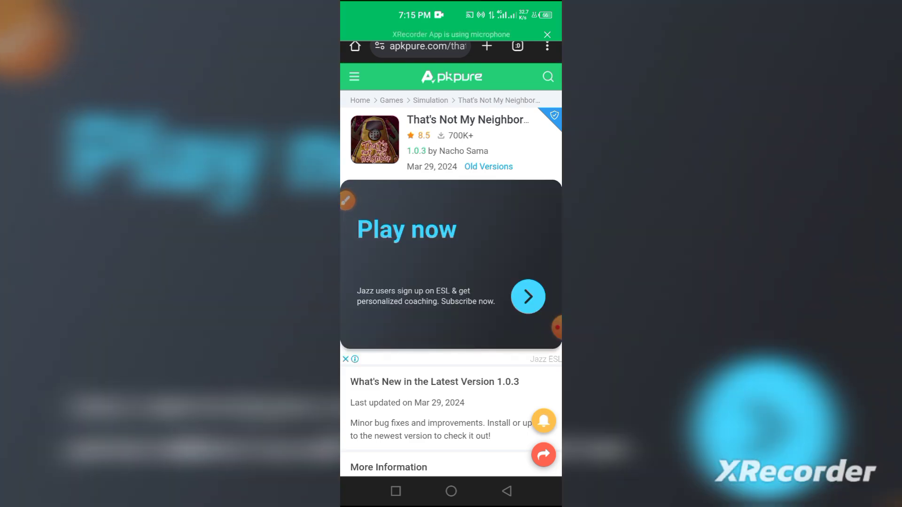
# Step: Scroll the app page to the Download APK (259.1 MB) button above the All Variants list
pyautogui.scroll(-3)
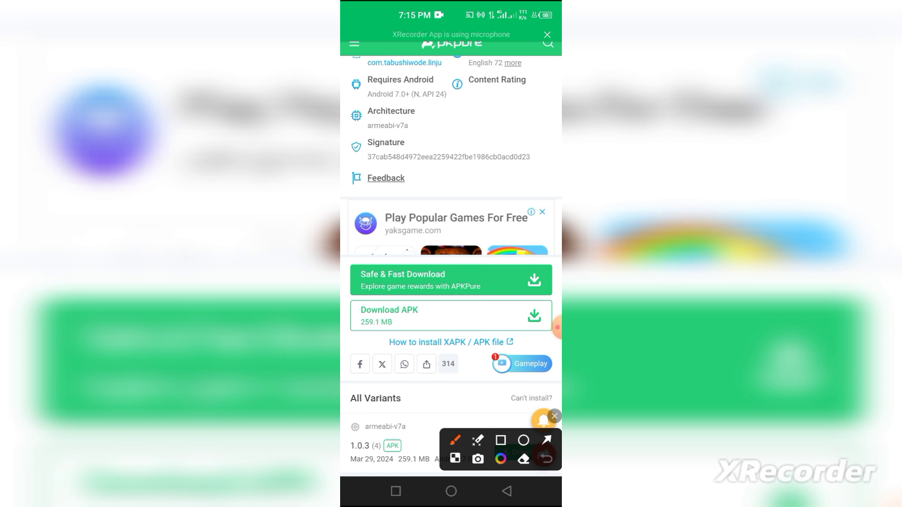
pyautogui.click(499, 440)
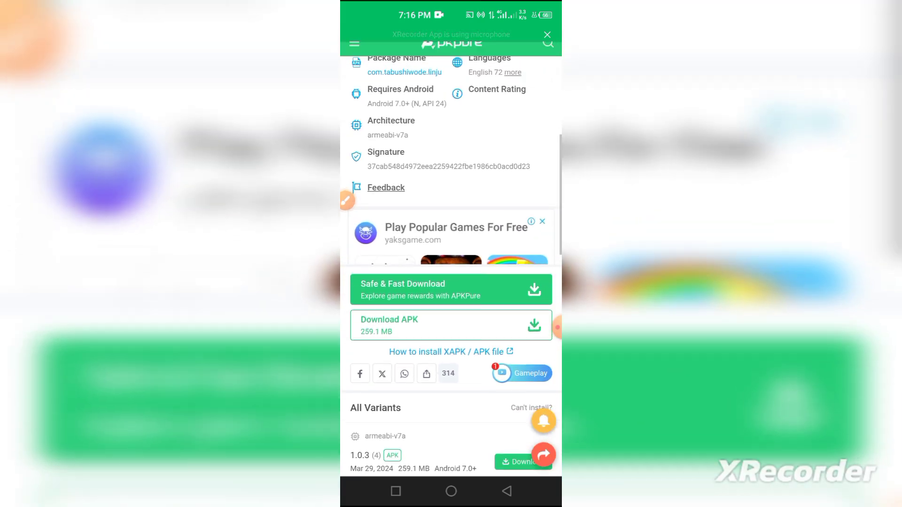
pyautogui.scroll(-3)
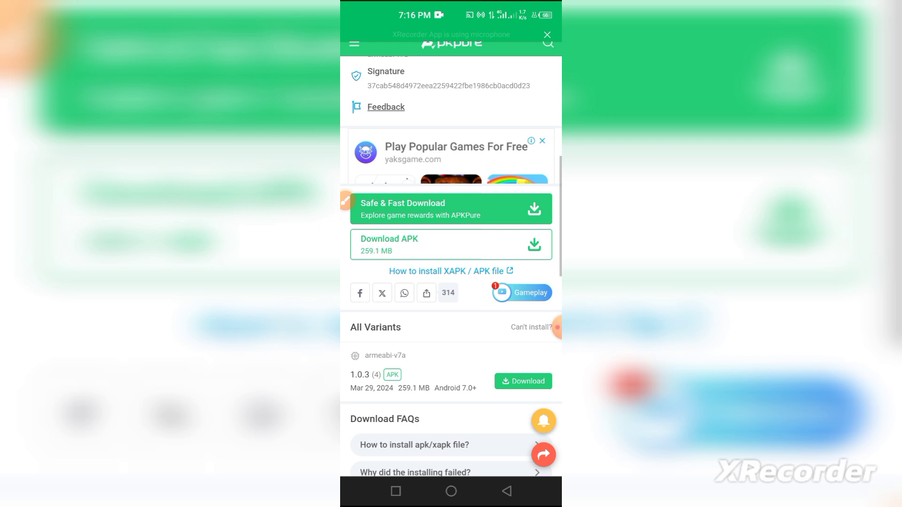
pyautogui.scroll(3)
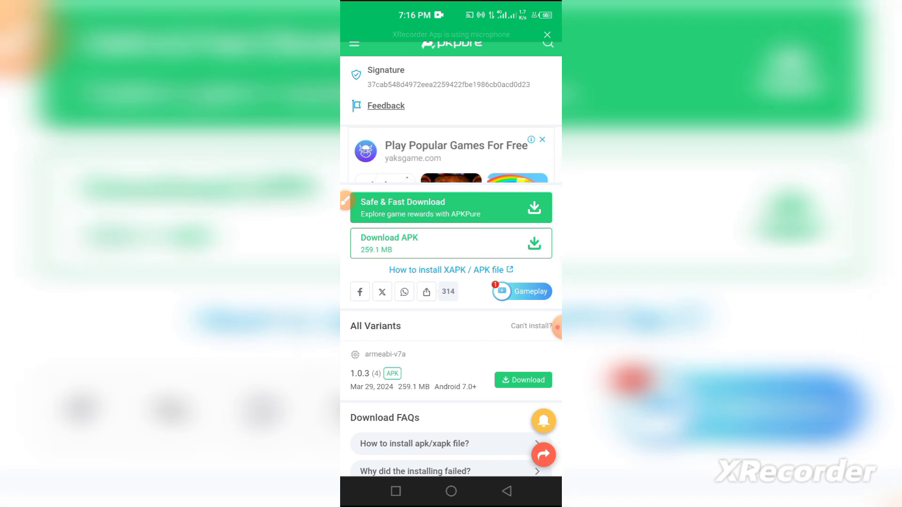